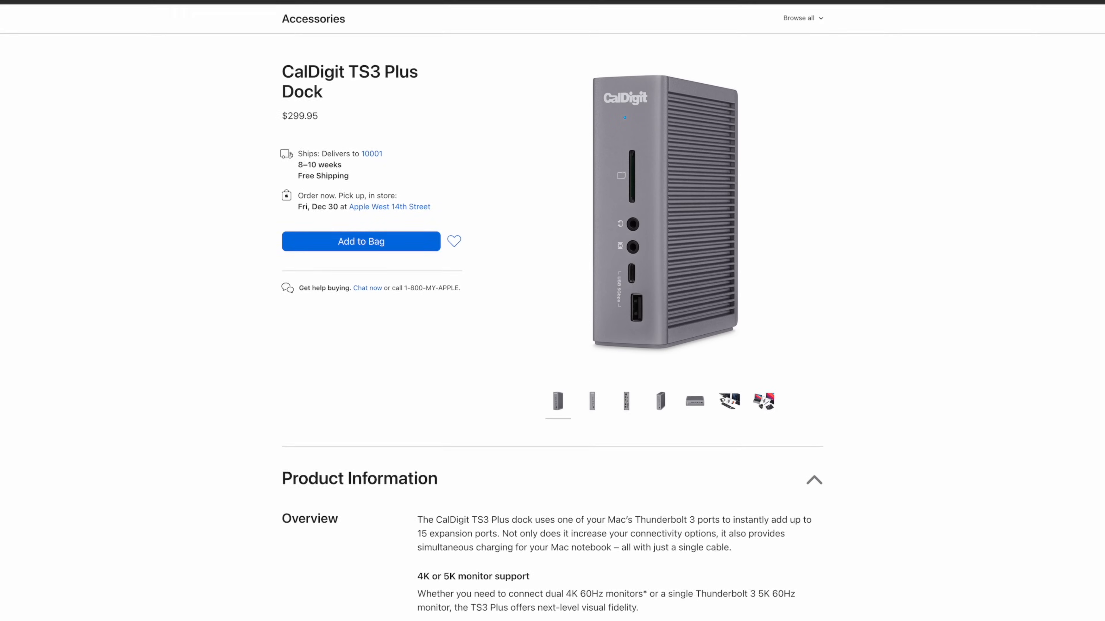
scroll(down, 3)
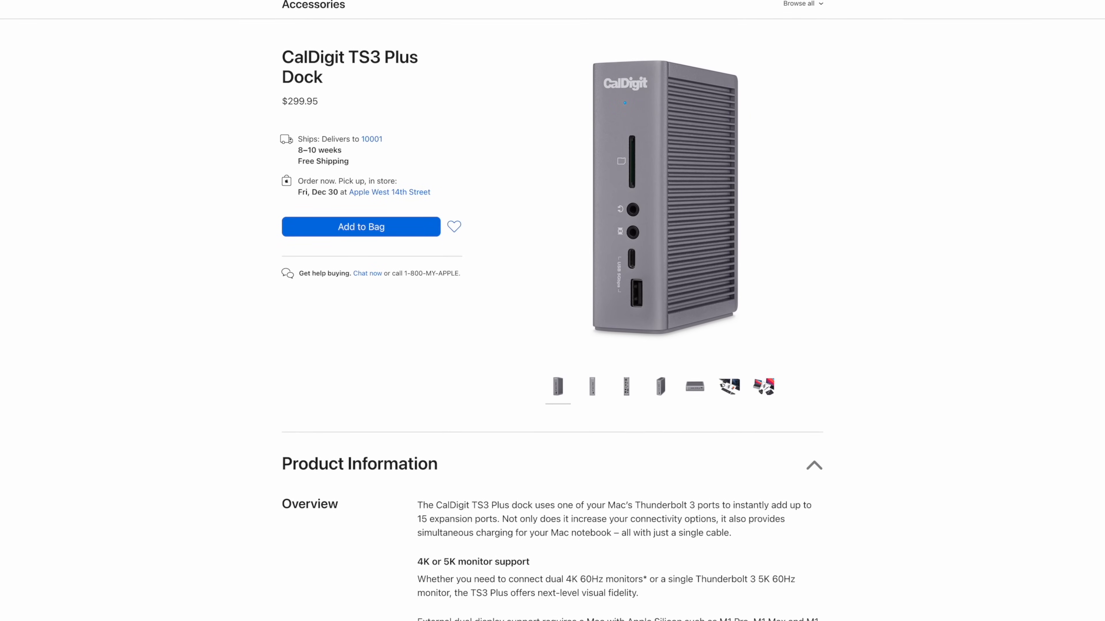